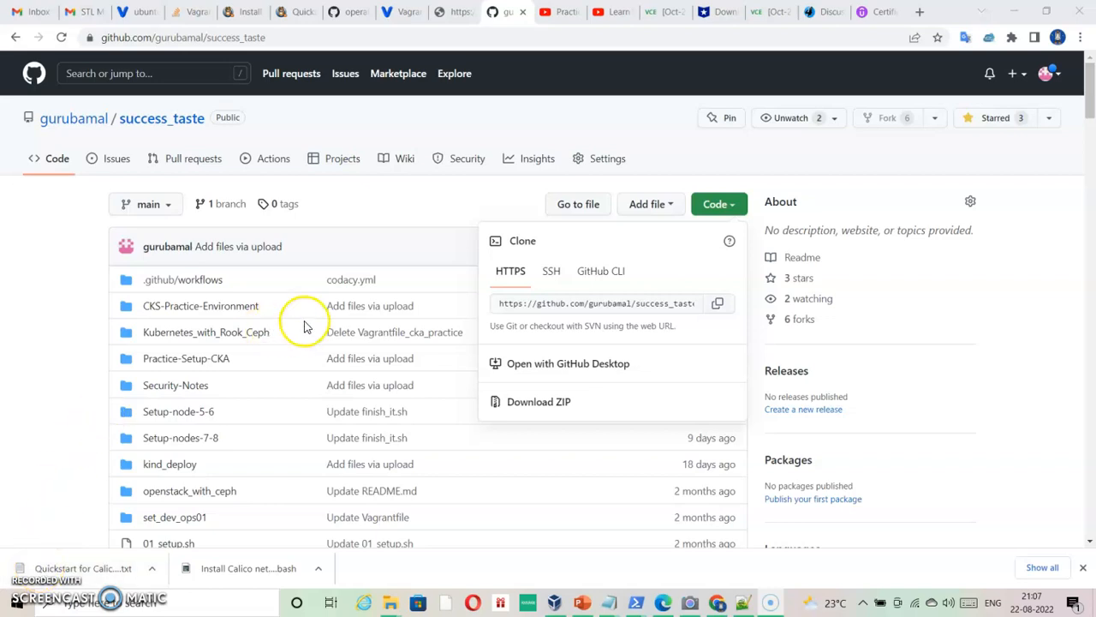
mouse_move(195, 319)
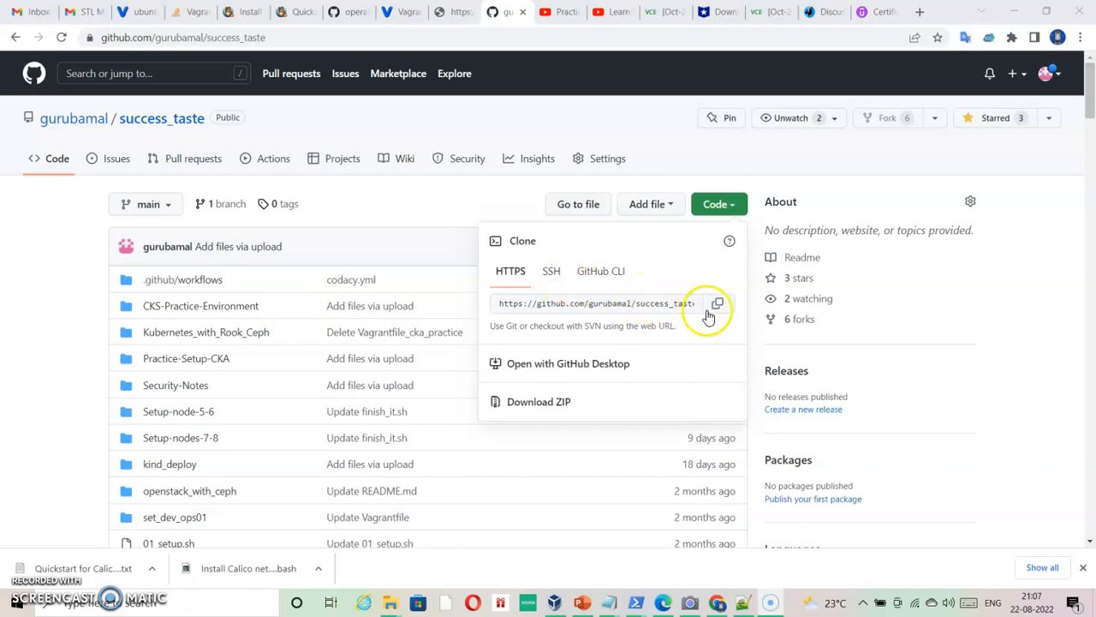
mouse_move(249, 310)
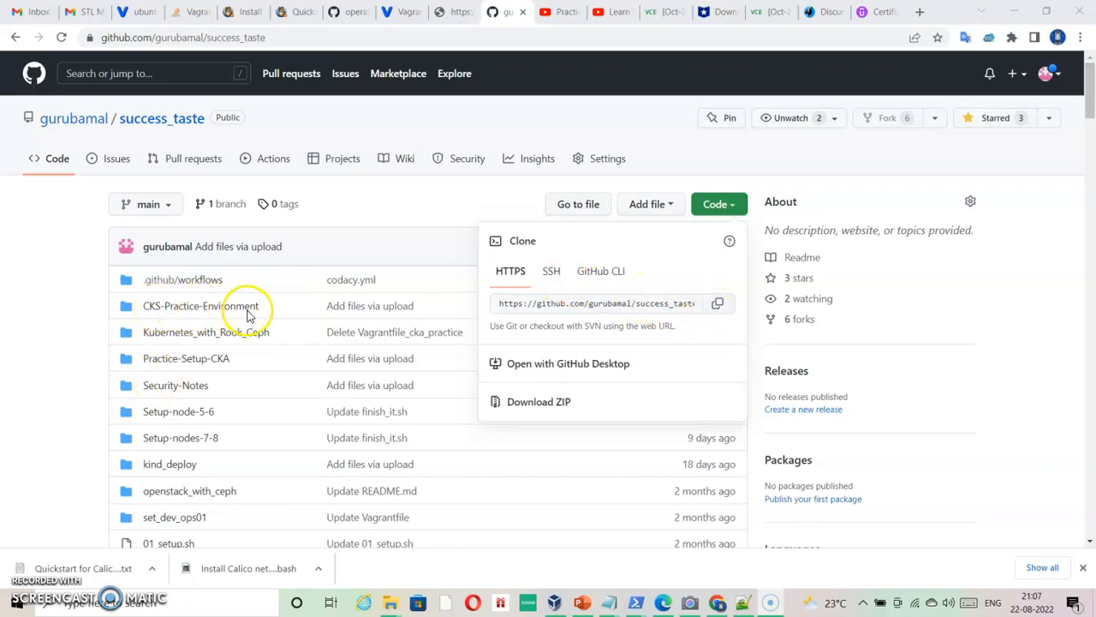
mouse_move(180, 317)
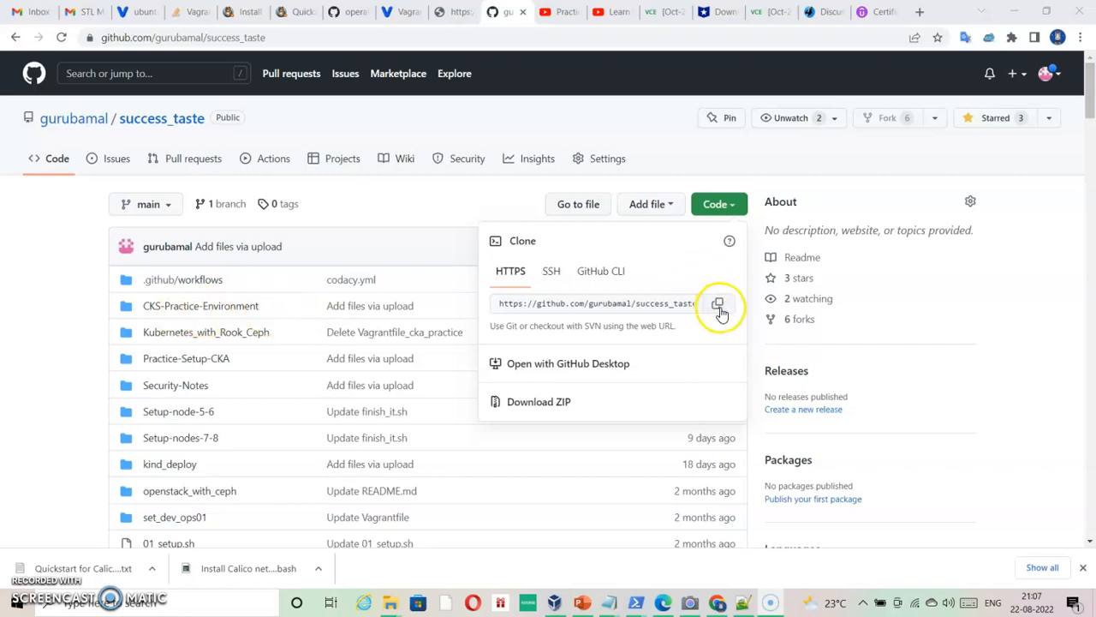
Copy the HTTPS clone URL of the success_taste repository from the Code dropdown
click(718, 303)
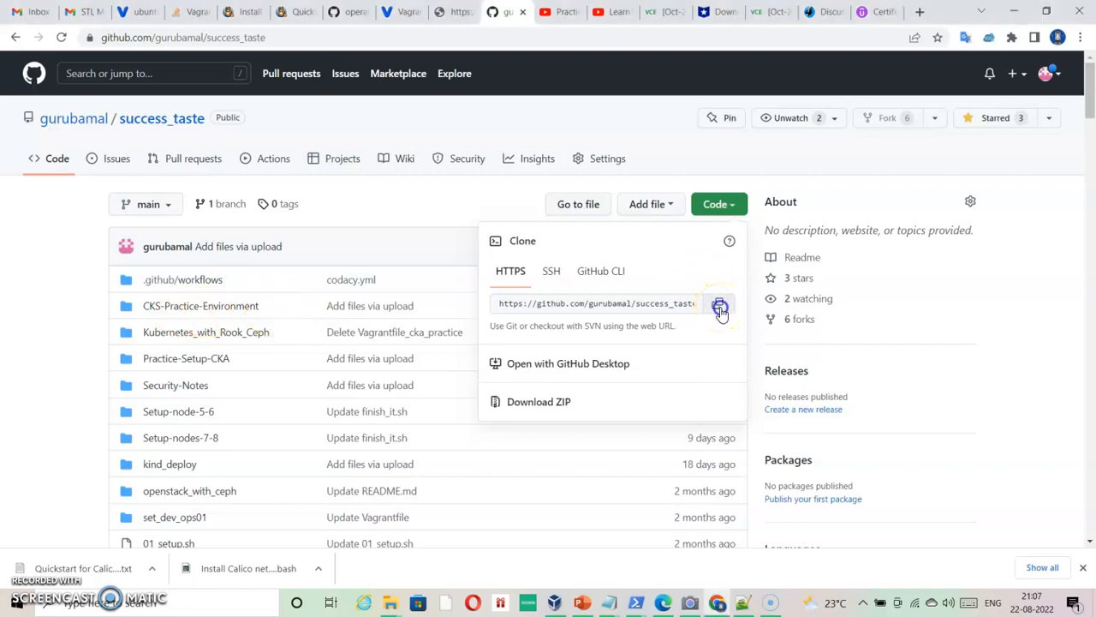
click(720, 304)
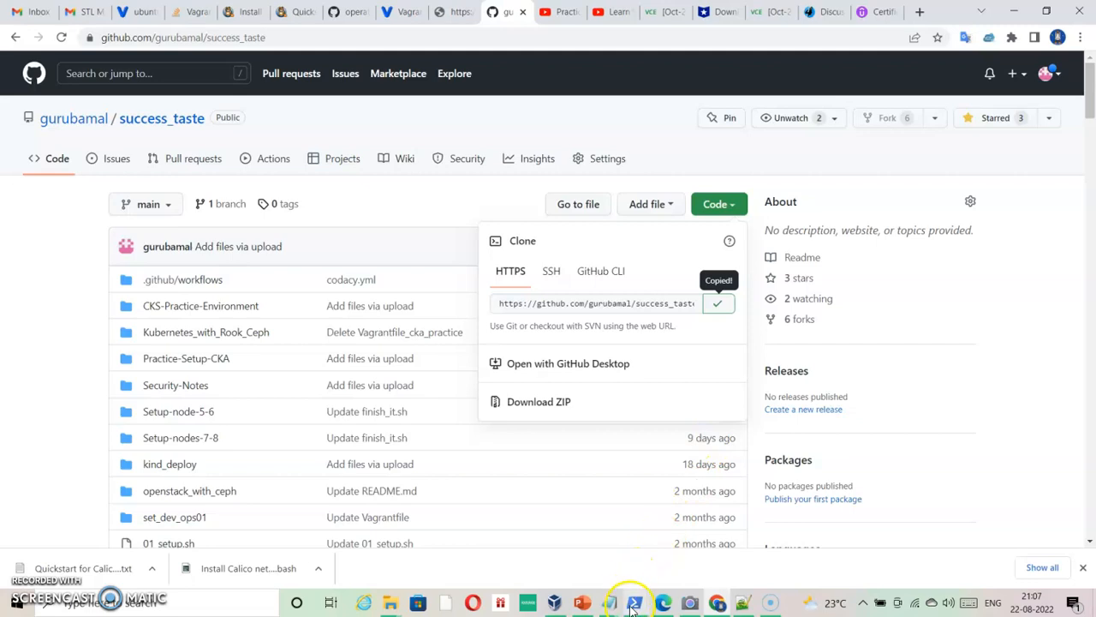
Run git clone with the pasted success_taste repository URL
click(634, 603)
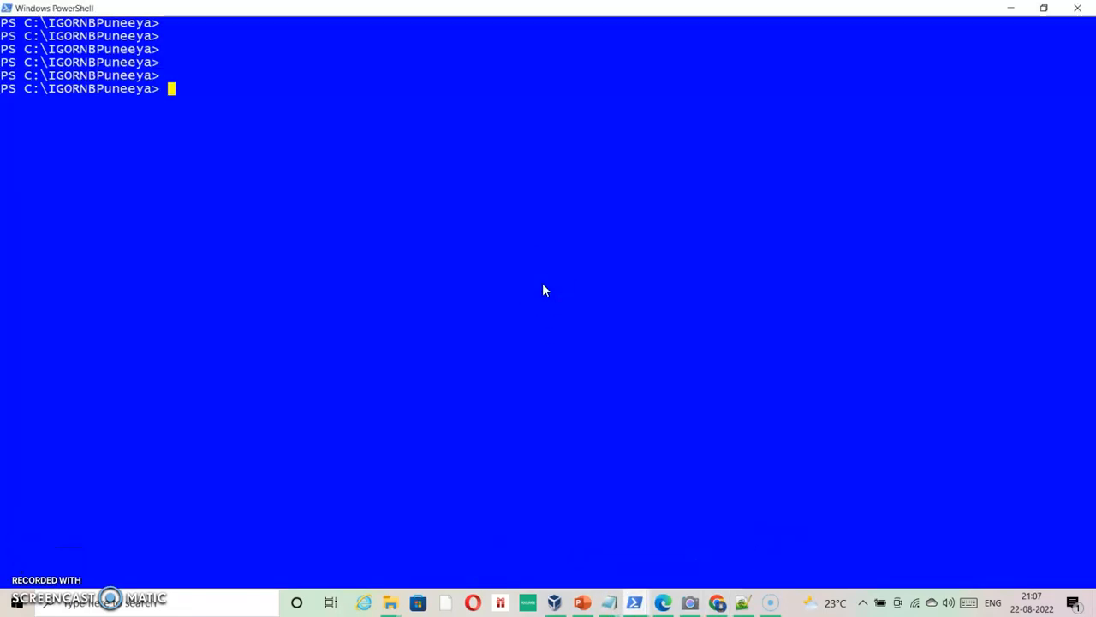
text(git cl)
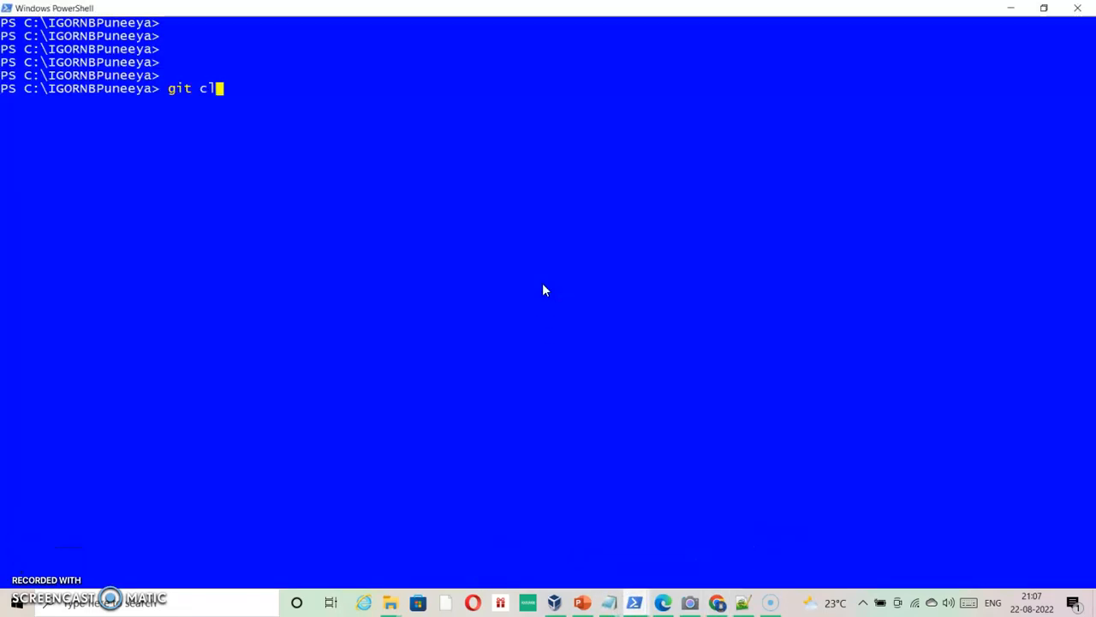
text(on)
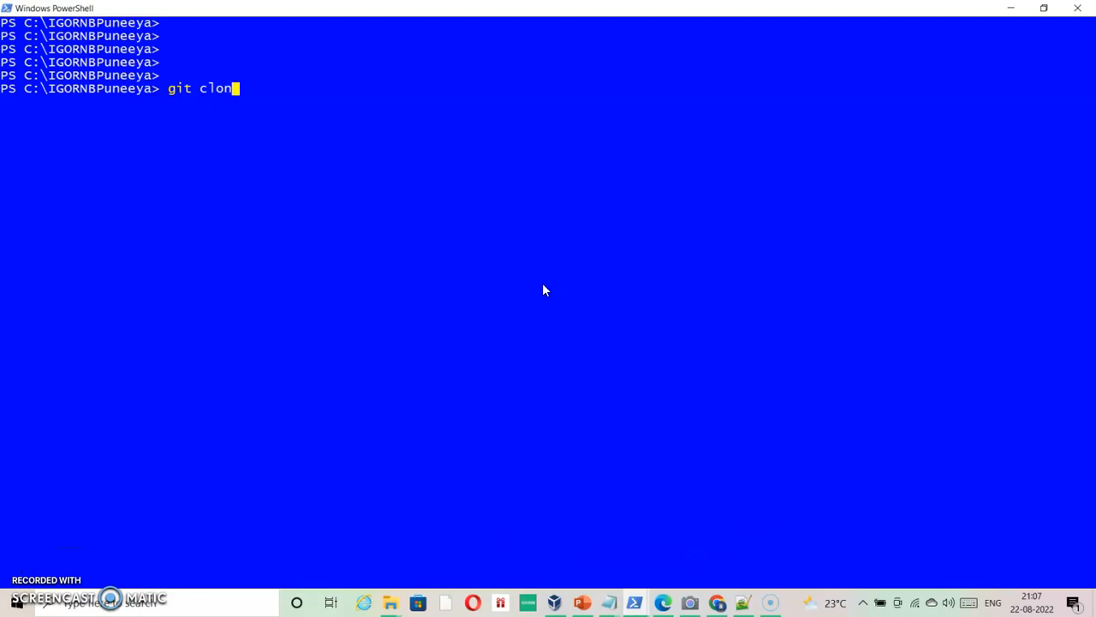
right_click(542, 290)
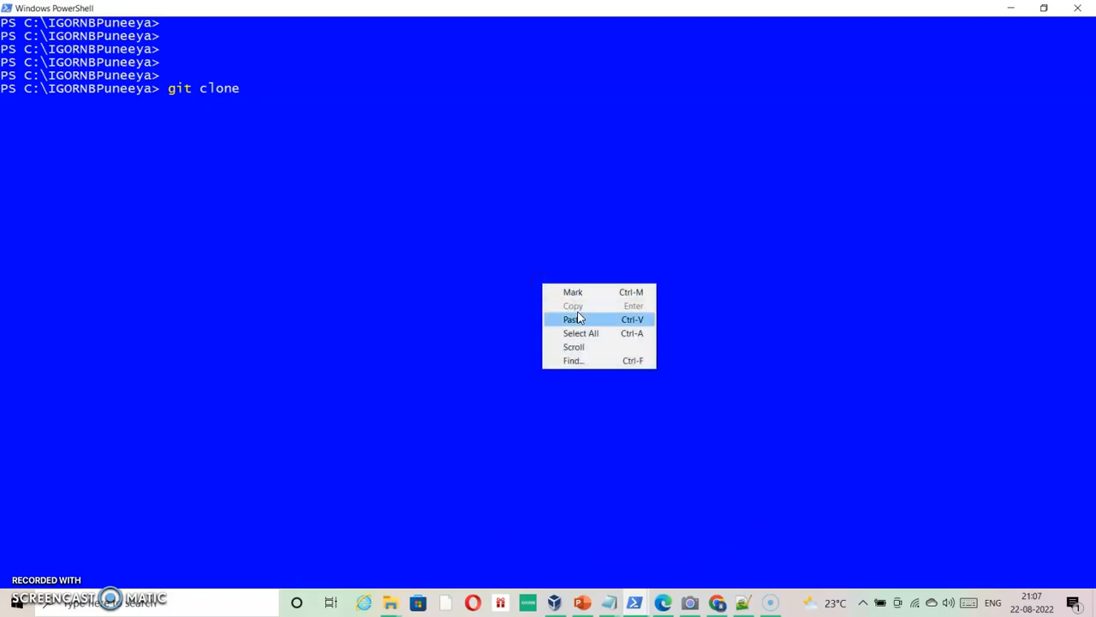
click(572, 321)
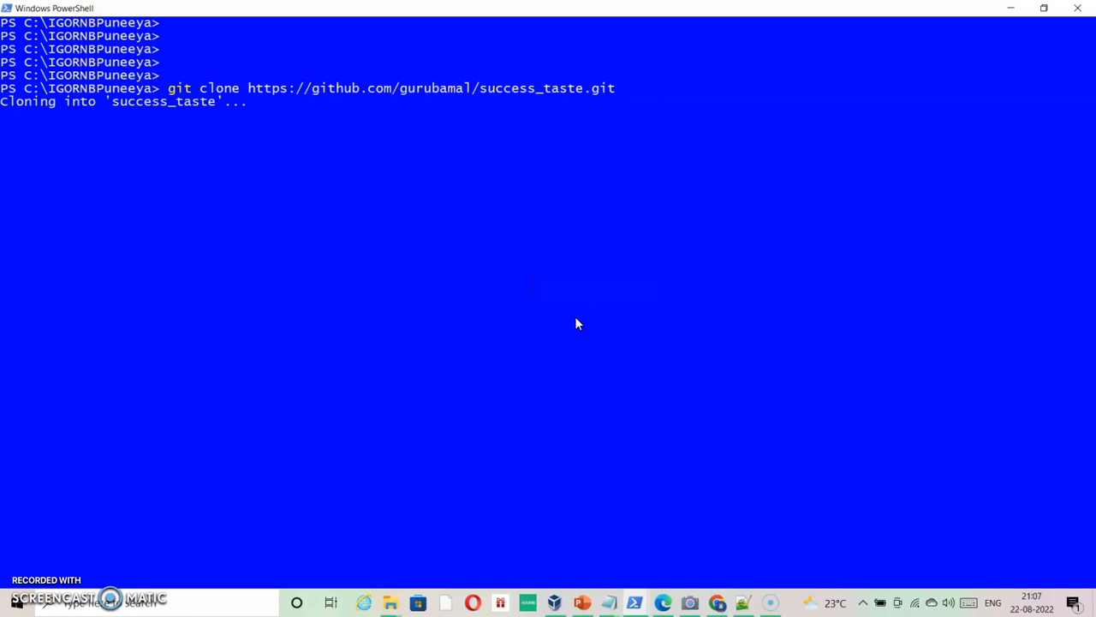
Change directory into .\success_taste\CKS-Practice-Environment\
text(cd)
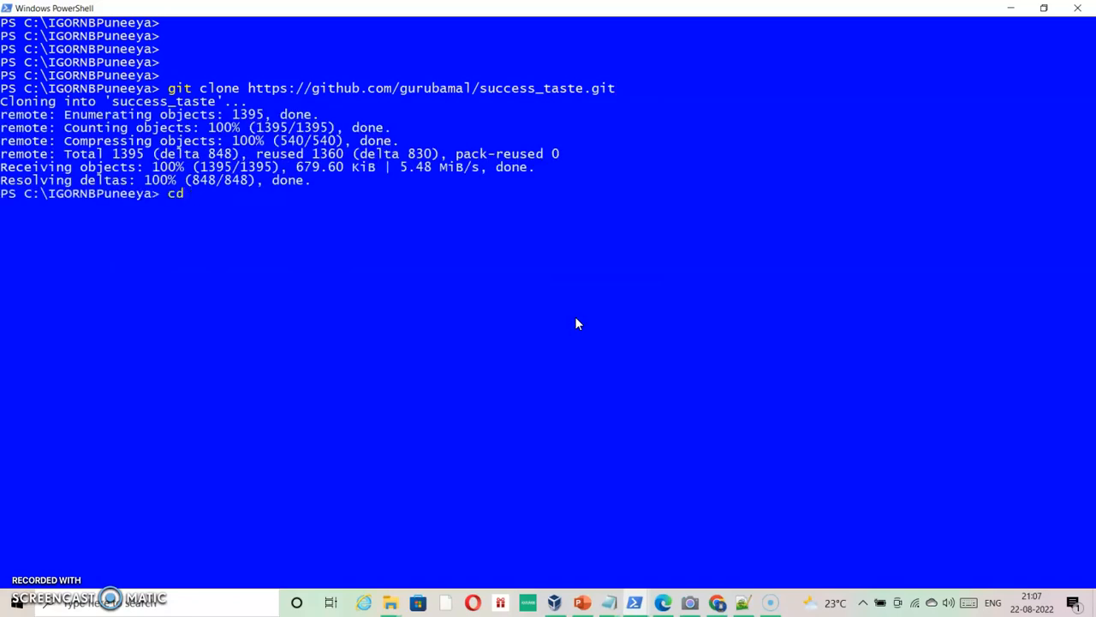
text(.\success_taste\)
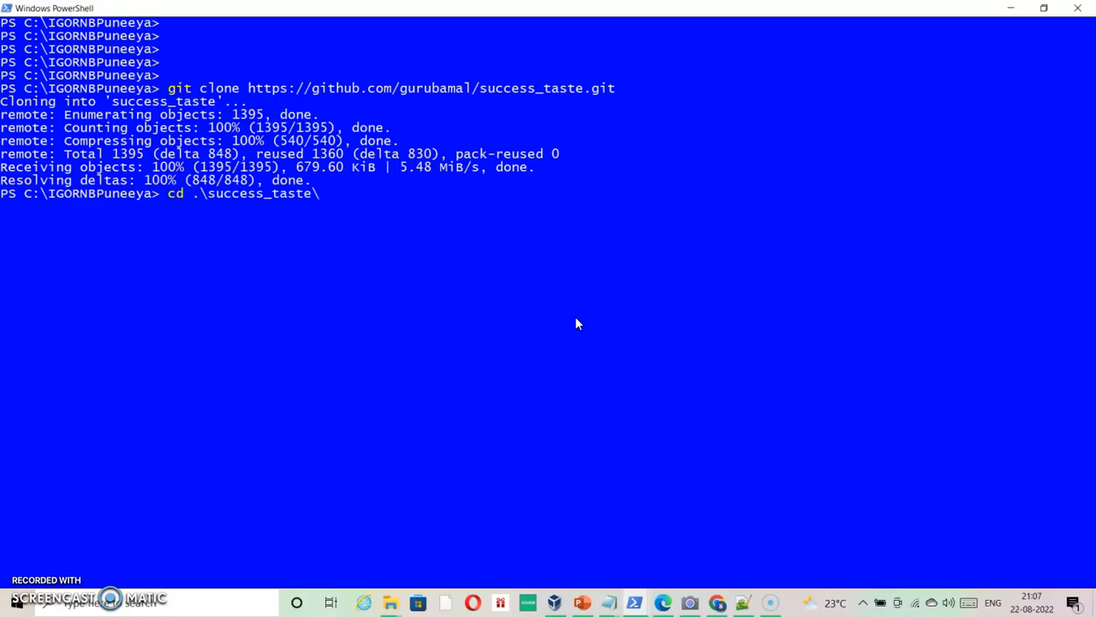
text(CKS-Practice-Environment\)
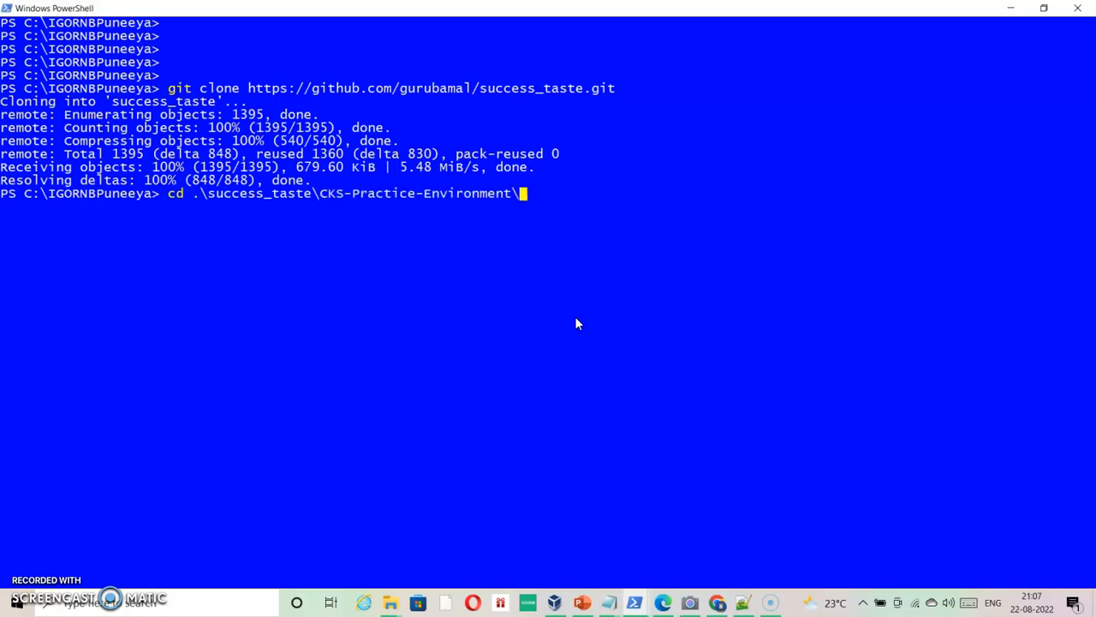
key(Enter)
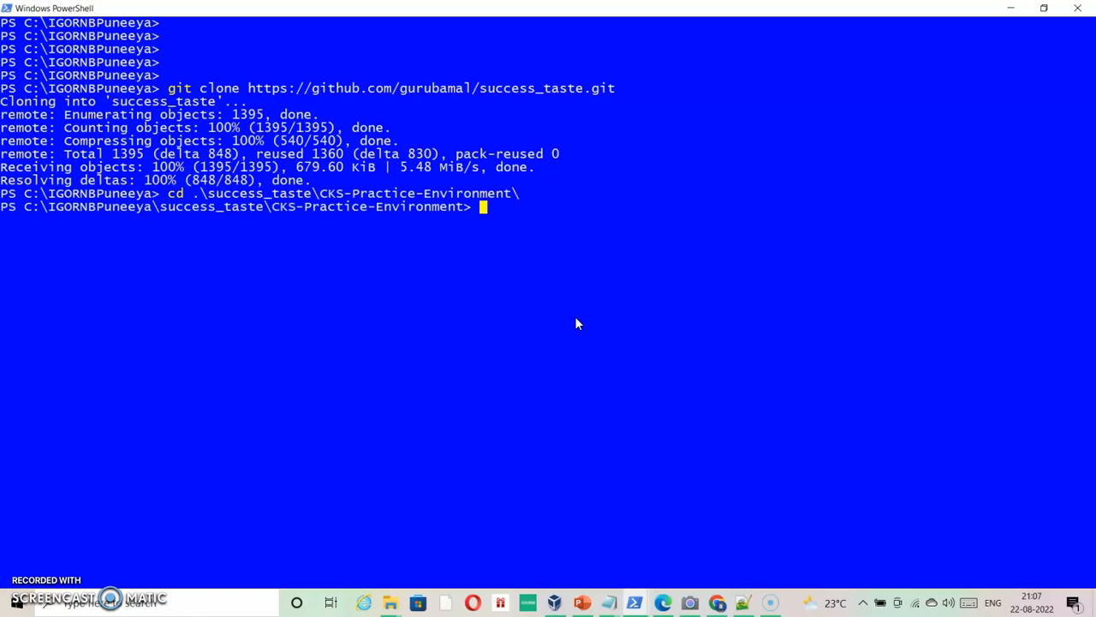
Run vagrant up to boot node6 and node7 with VirtualBox
text(vagrant up)
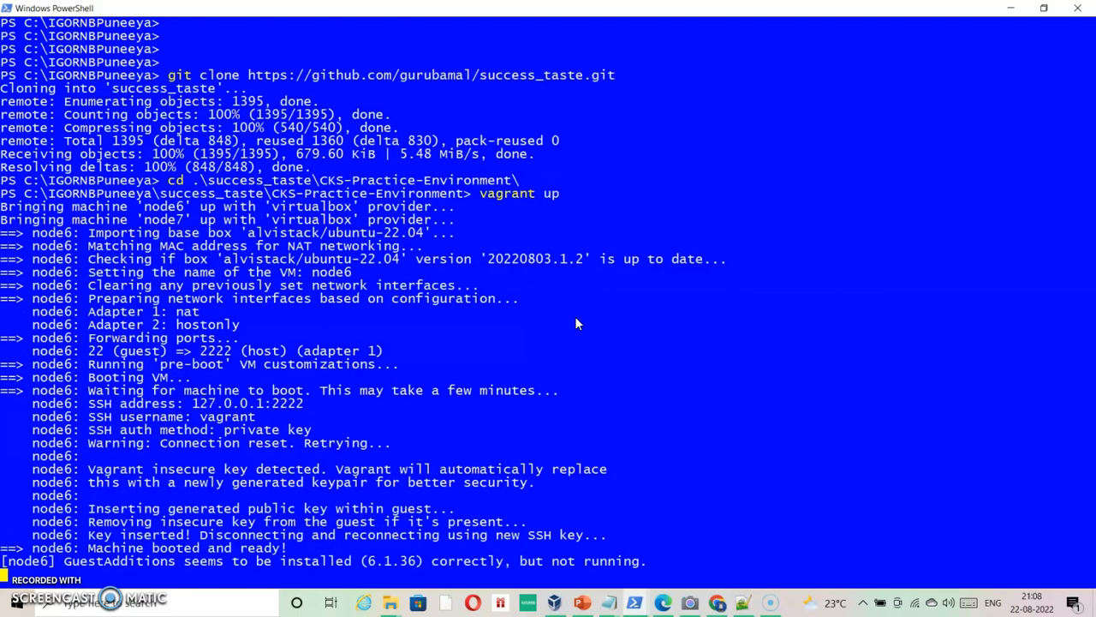
mouse_move(7, 535)
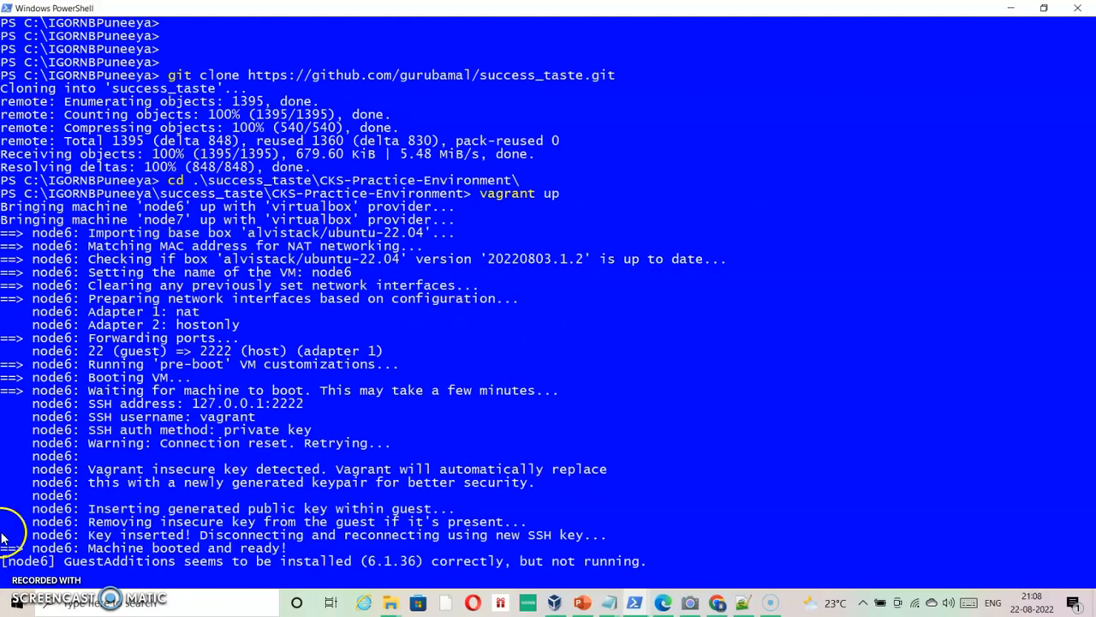
Follow the provisioning output until node7 prints hello from node 7 and the prompt returns
scroll(down, 3)
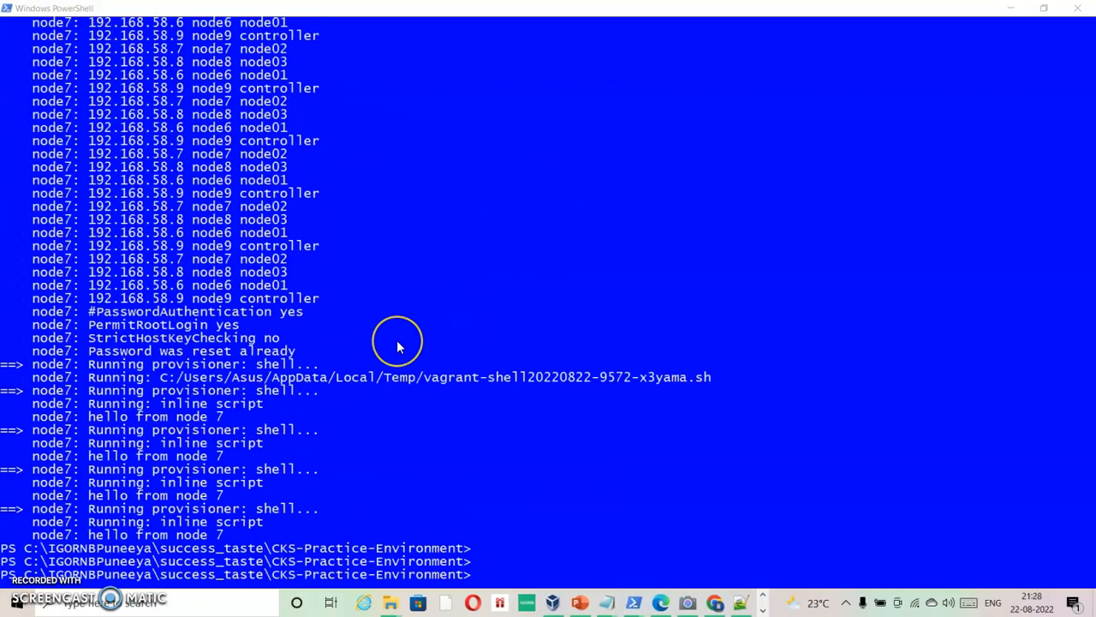
mouse_move(481, 394)
text(vagrant ssh node6)
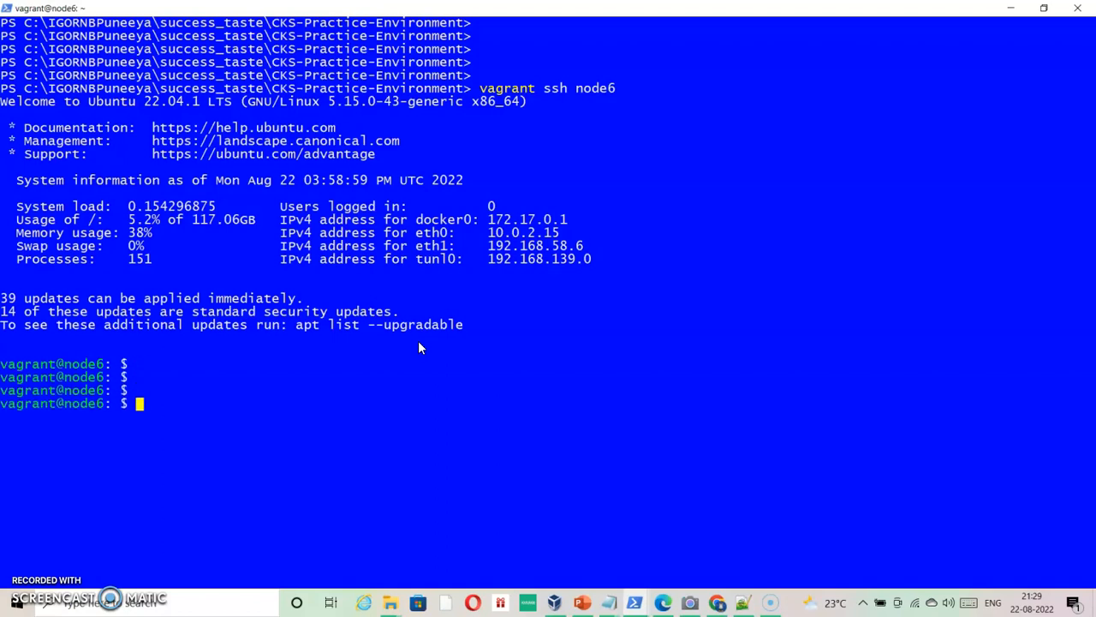
Alias g to kubectl, list pods in all namespaces, and begin g get nodes
text(alias g)
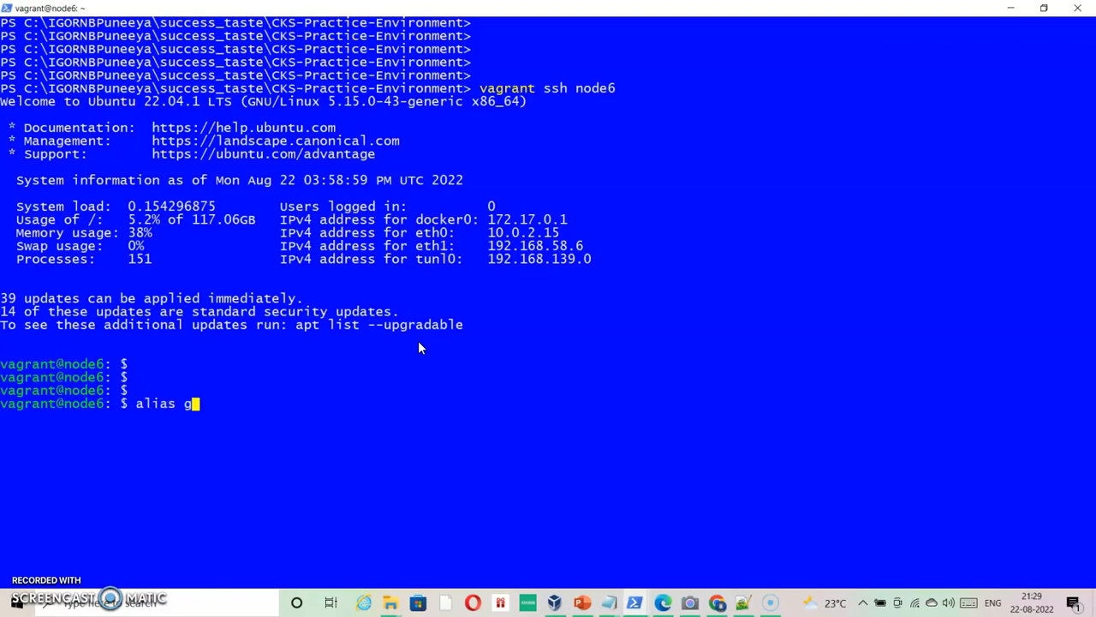
text(=kubectl)
text(g )
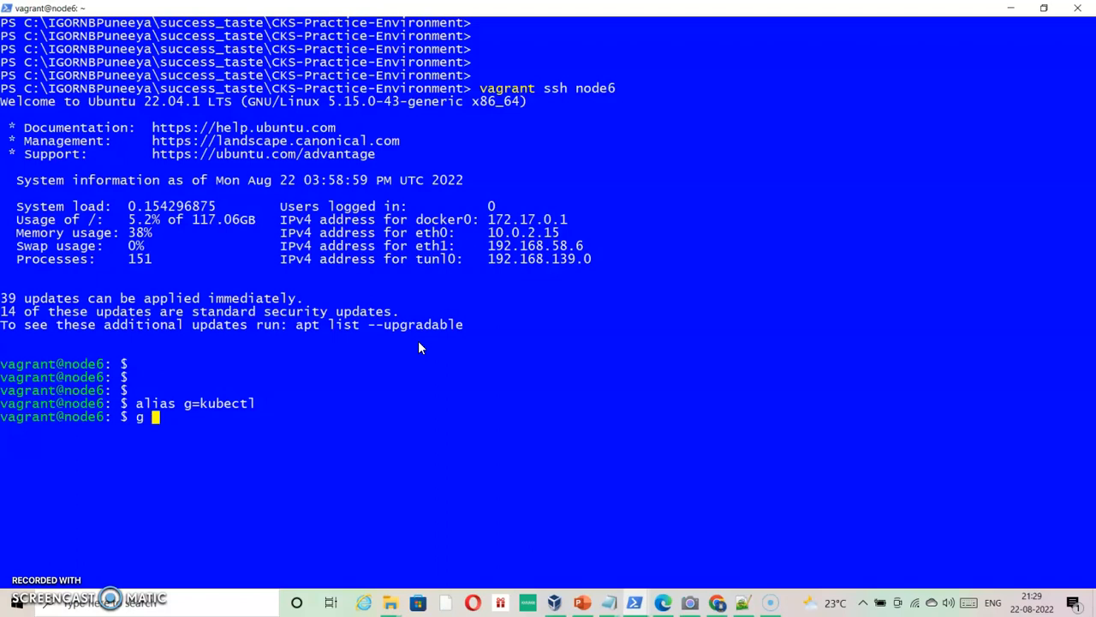
text(get pods)
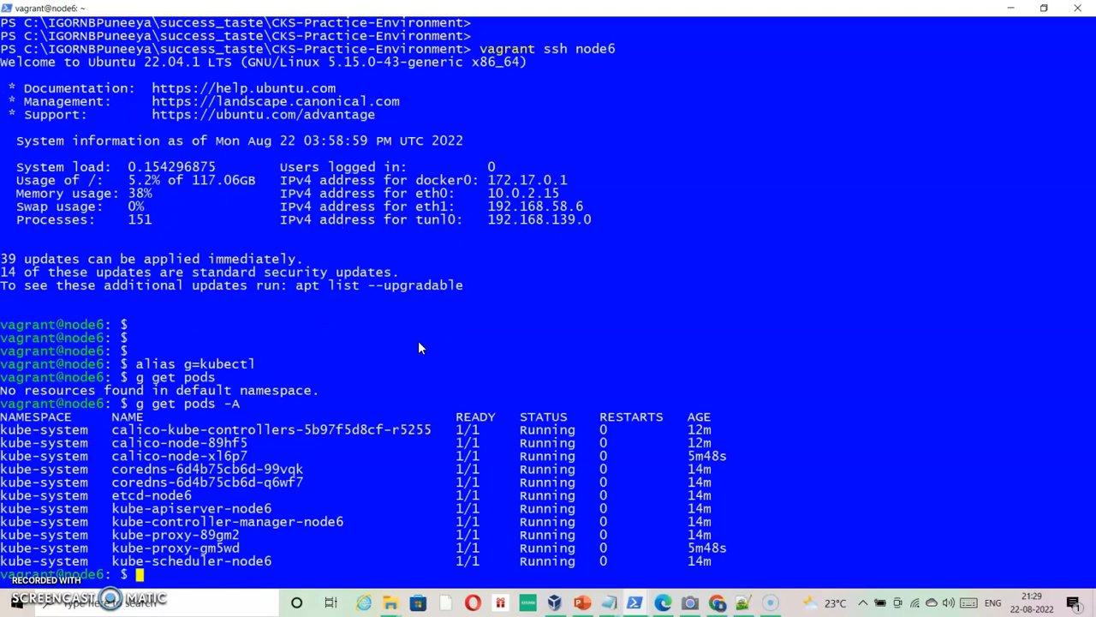
text(g get nod)
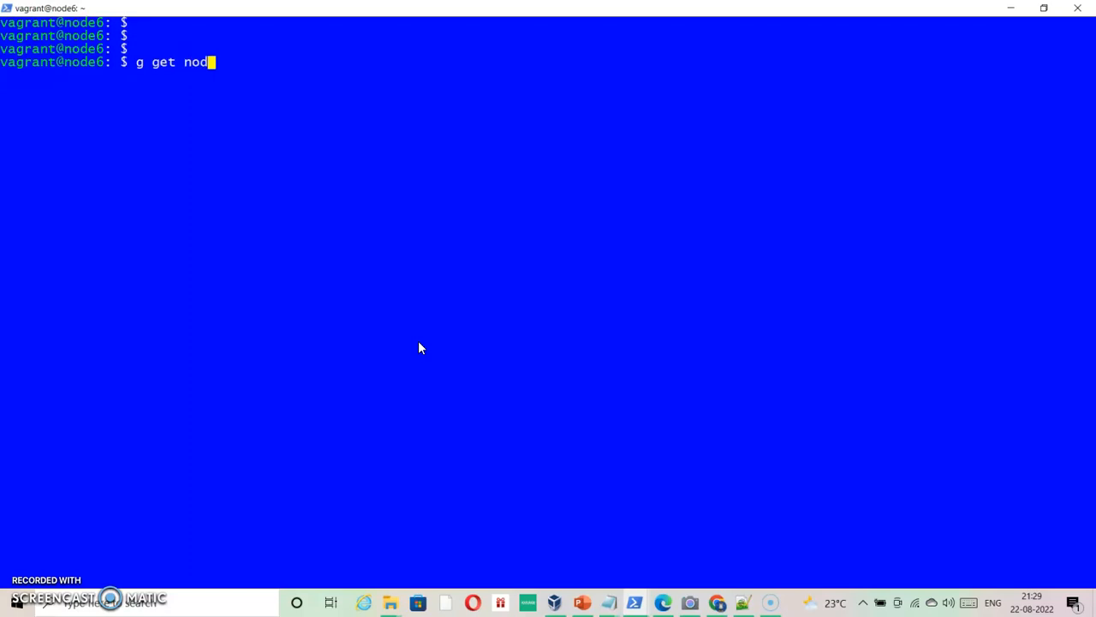